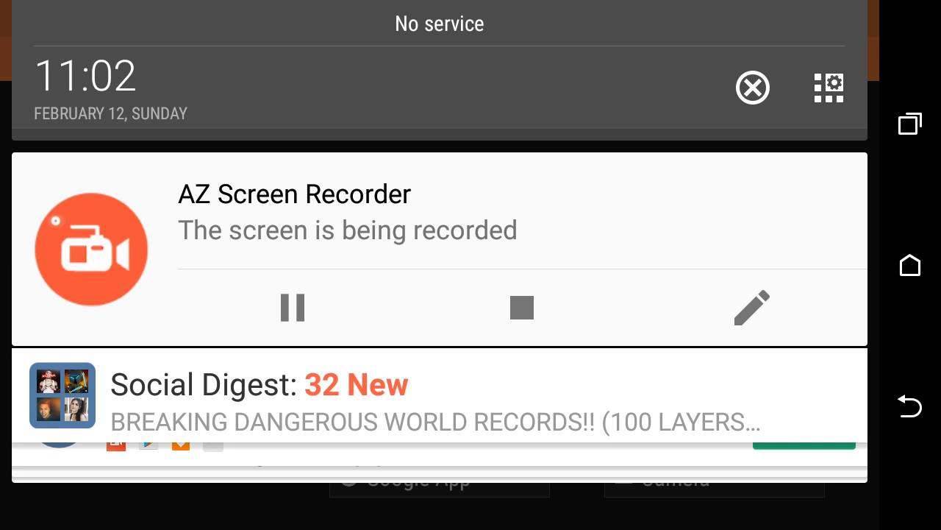
- Dismiss the notification shade and reopen Camera from the Recent Apps list to show the viewfinder
left_click(292, 307)
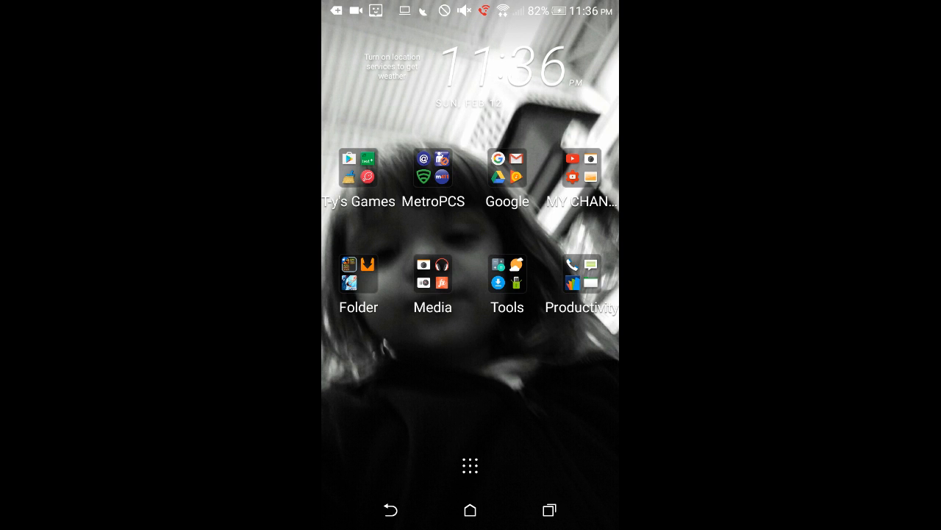
left_click(549, 509)
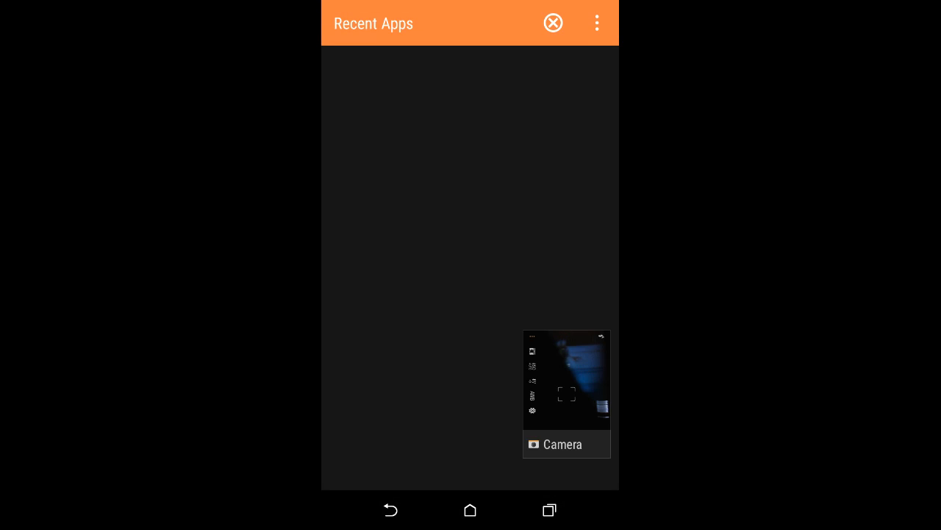
left_click(567, 380)
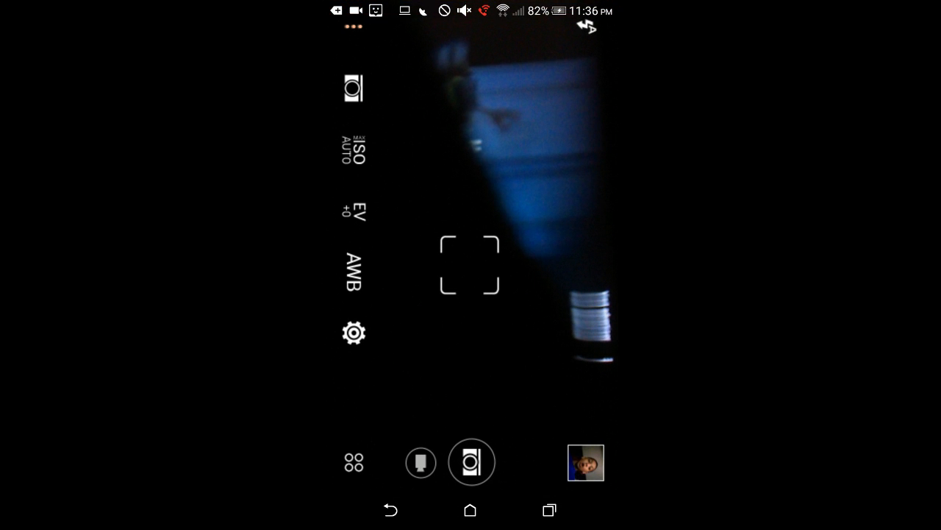